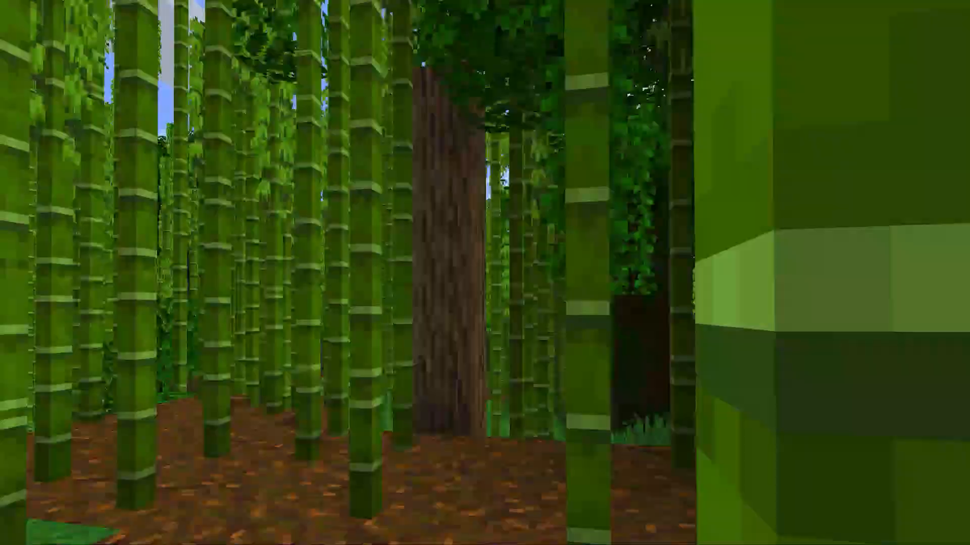
mouse_move(485, 272)
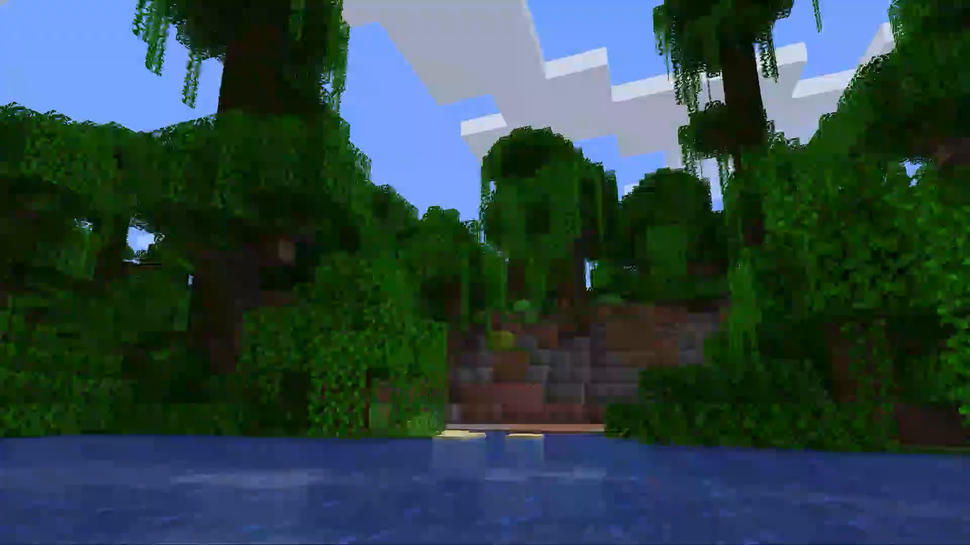
mouse_move(485, 273)
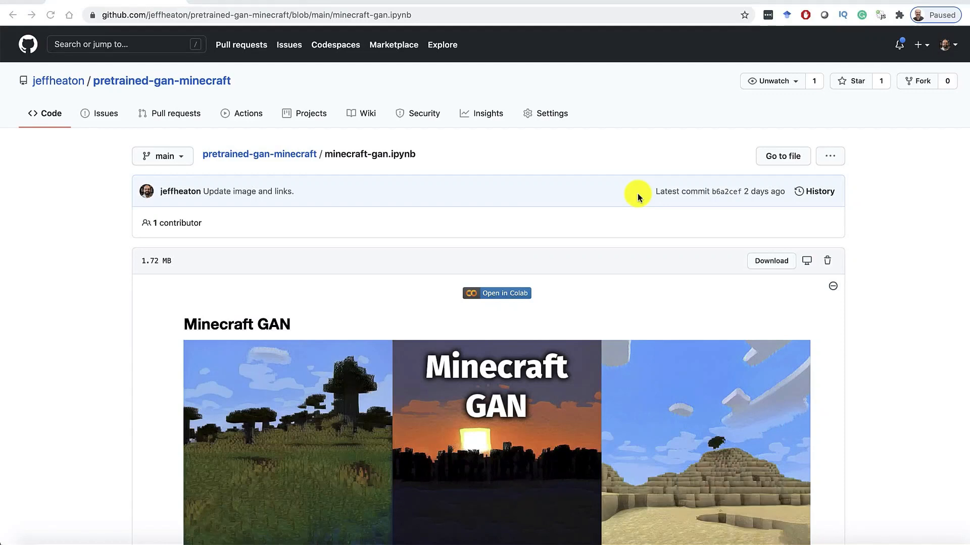
mouse_move(521, 166)
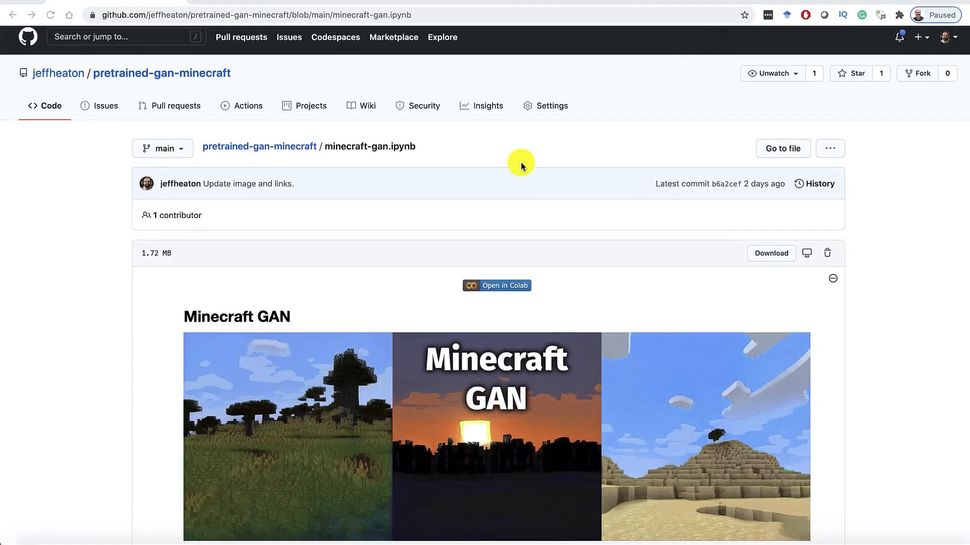
Open minecraft-gan.ipynb from GitHub in Colab using its 'Open in Colab' badge
scroll(down, 3)
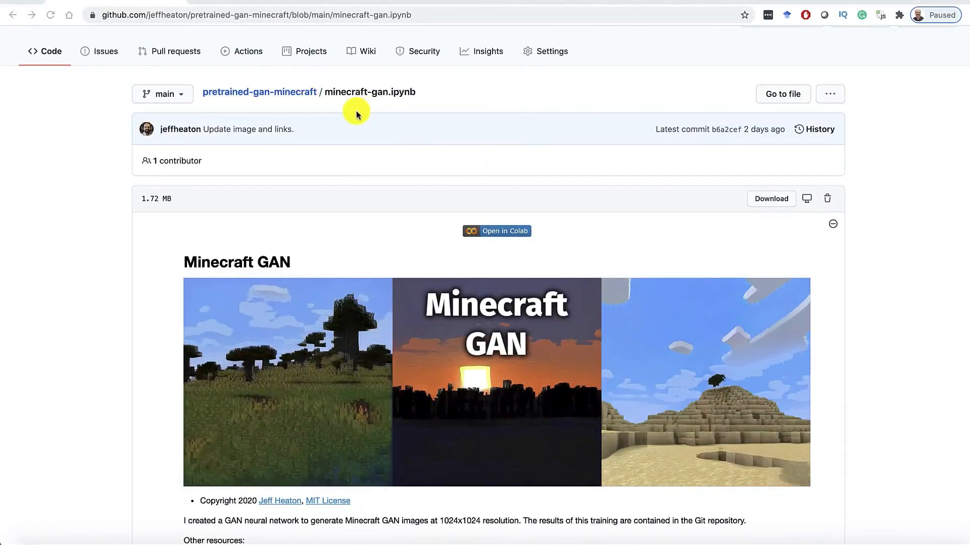
mouse_move(418, 198)
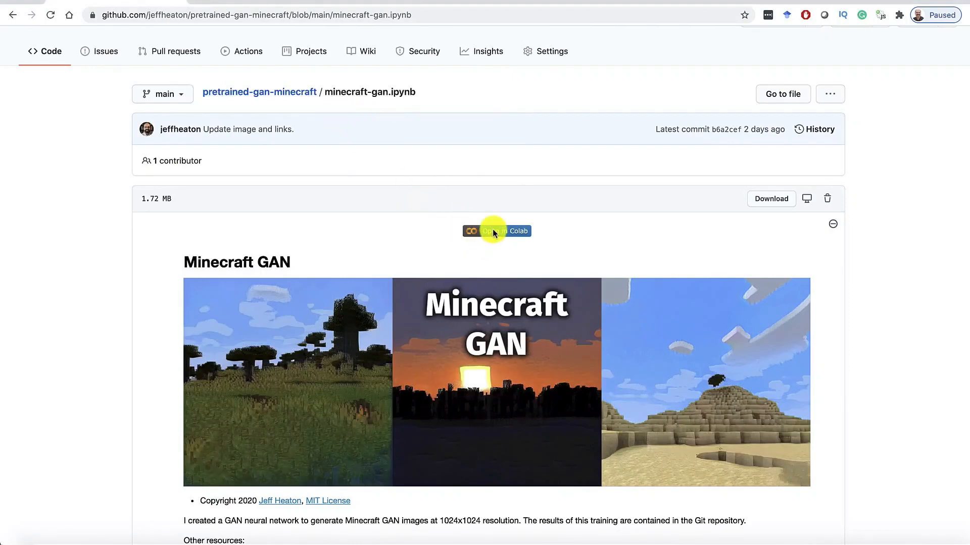
click(496, 231)
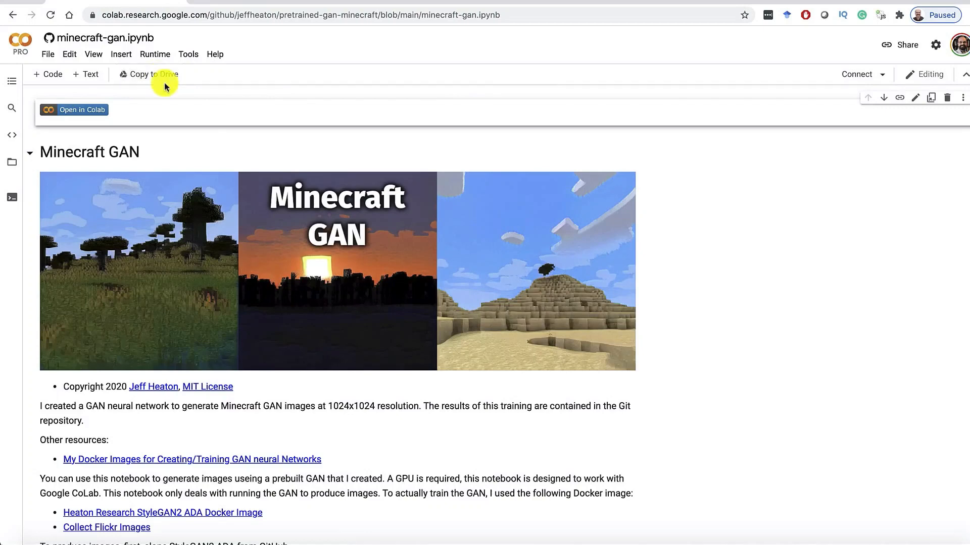
Run the setup cell to clone StyleGAN2 ADA and load the pretrained Minecraft network
scroll(down, 3)
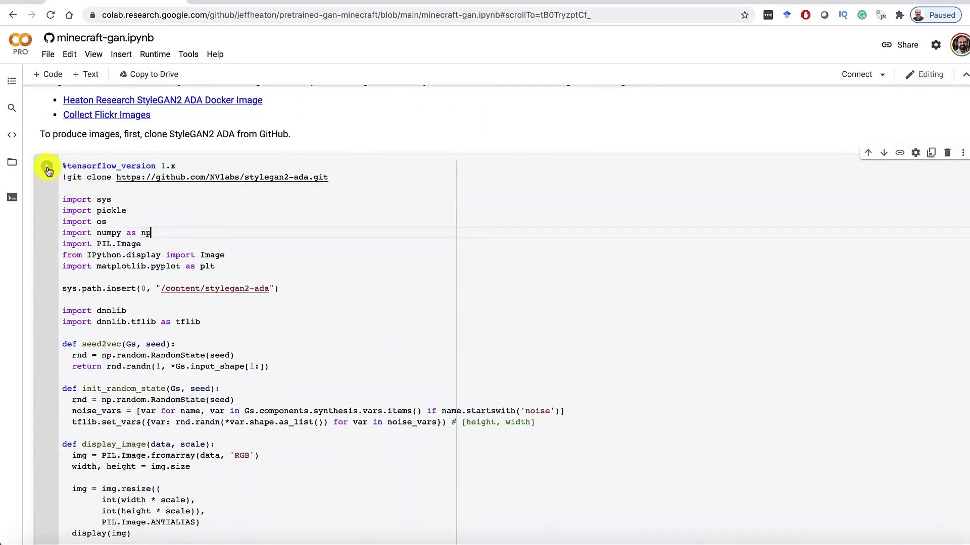
click(47, 165)
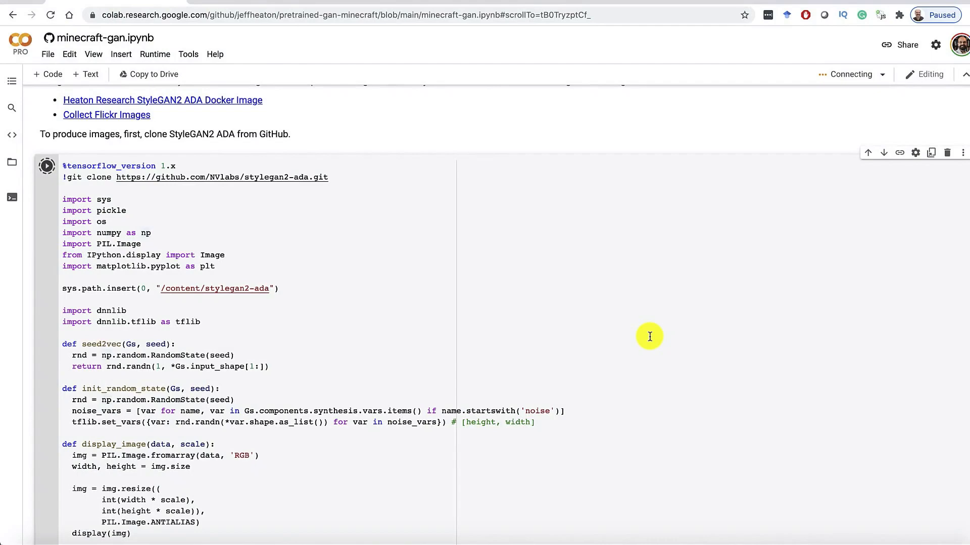
scroll(down, 3)
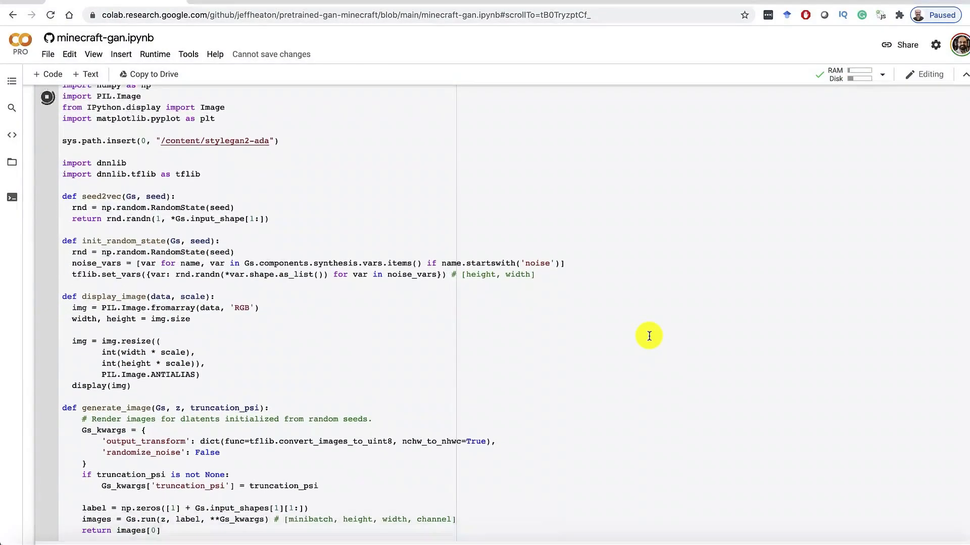
scroll(down, 3)
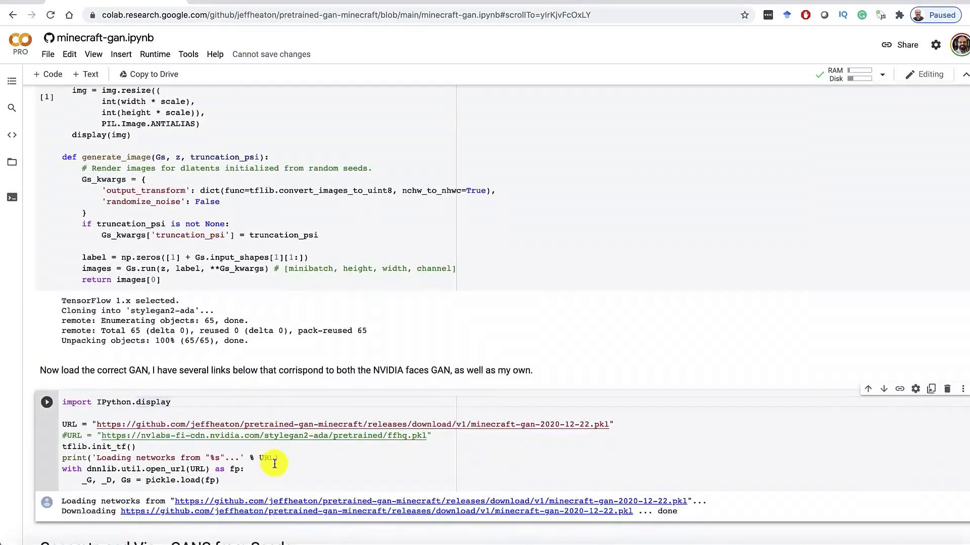
mouse_move(393, 424)
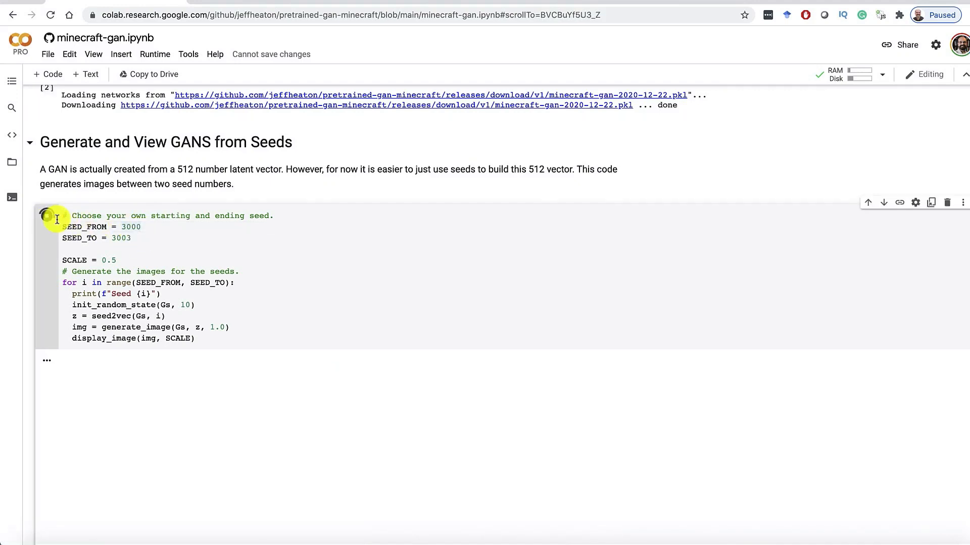
Run the seed generation cell and scroll through the seed 3000–3002 landscape images
click(47, 210)
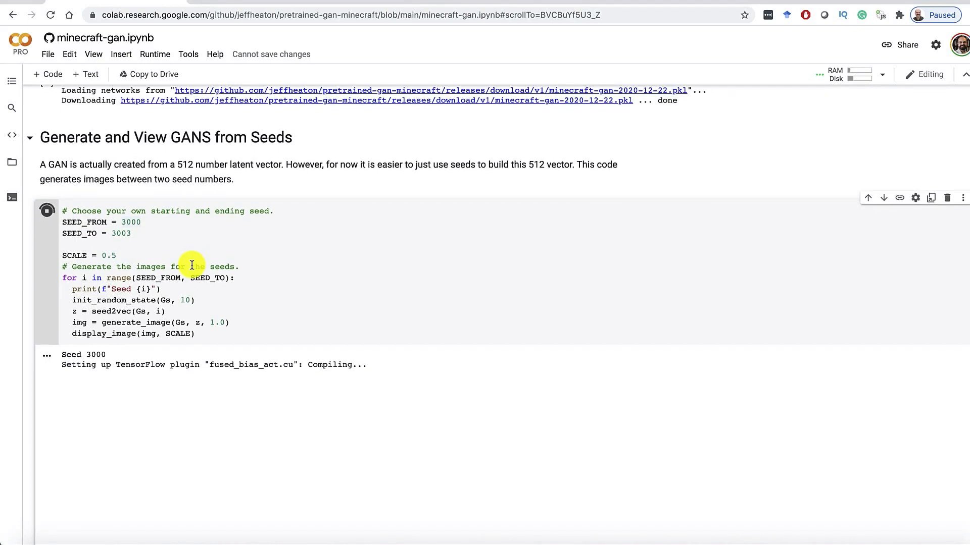
mouse_move(199, 262)
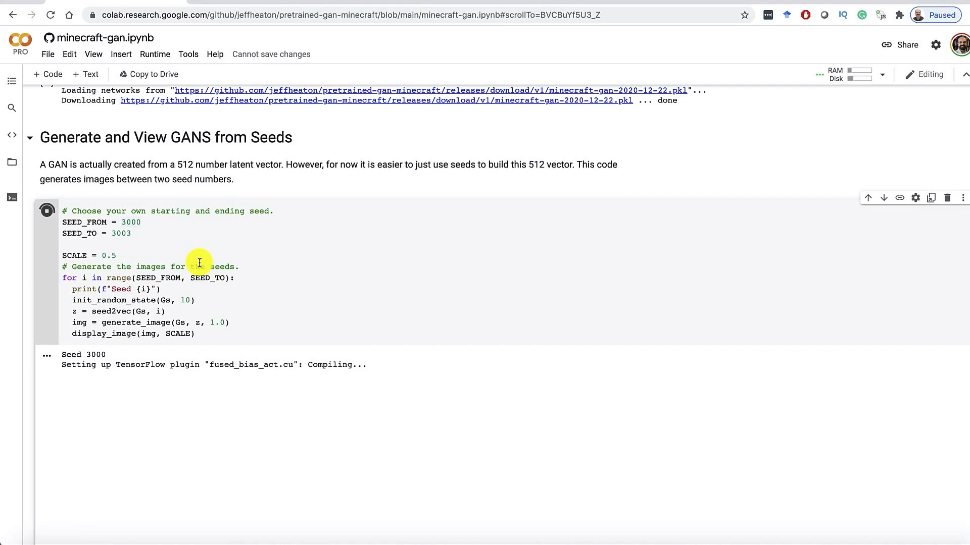
mouse_move(142, 248)
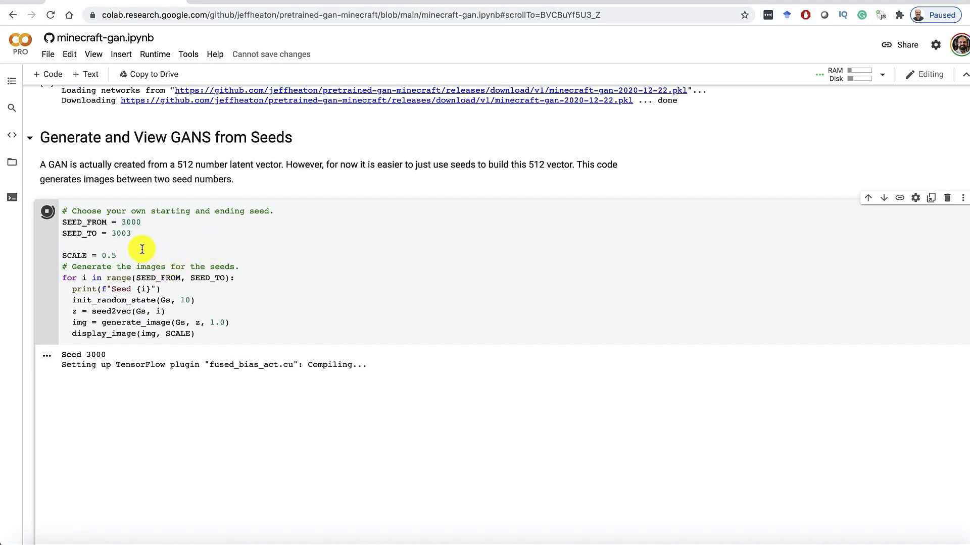
mouse_move(140, 242)
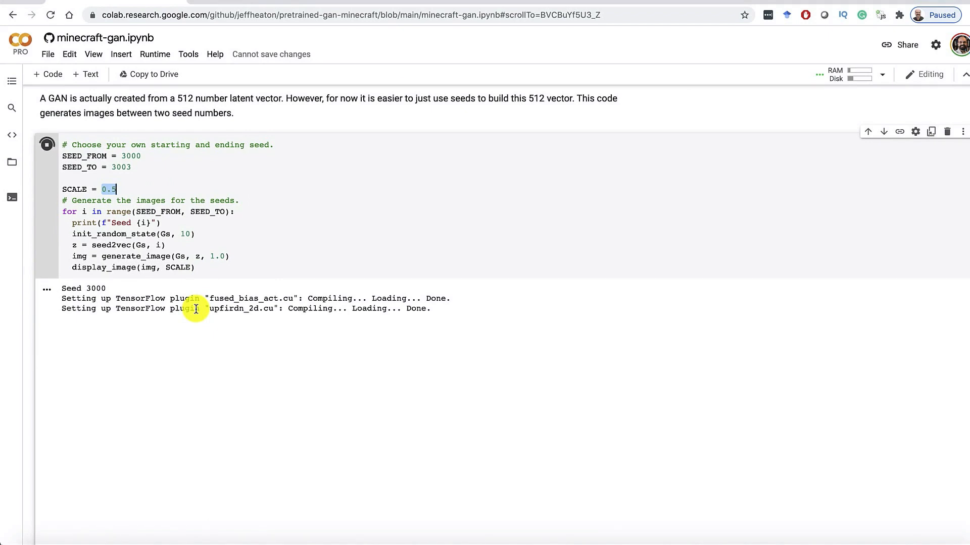
scroll(down, 3)
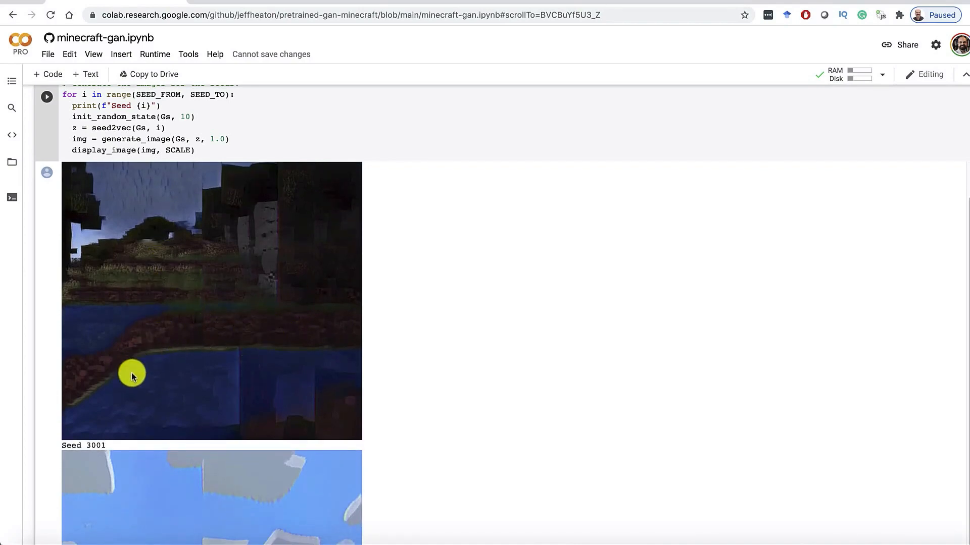
scroll(down, 3)
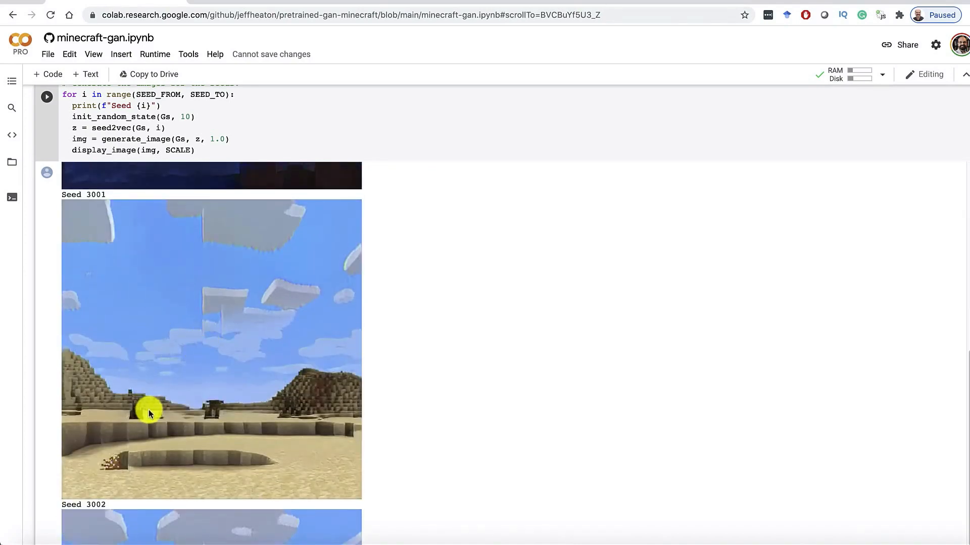
scroll(down, 3)
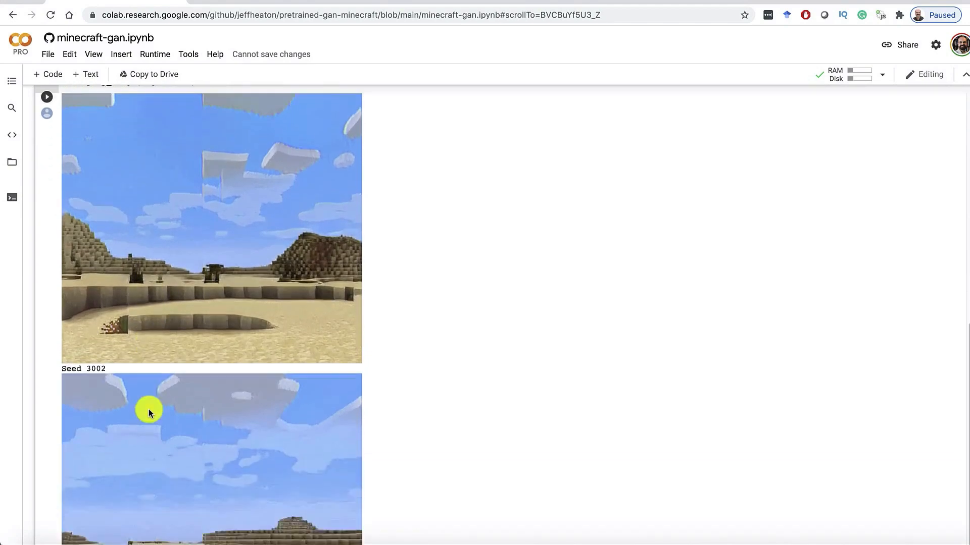
scroll(down, 3)
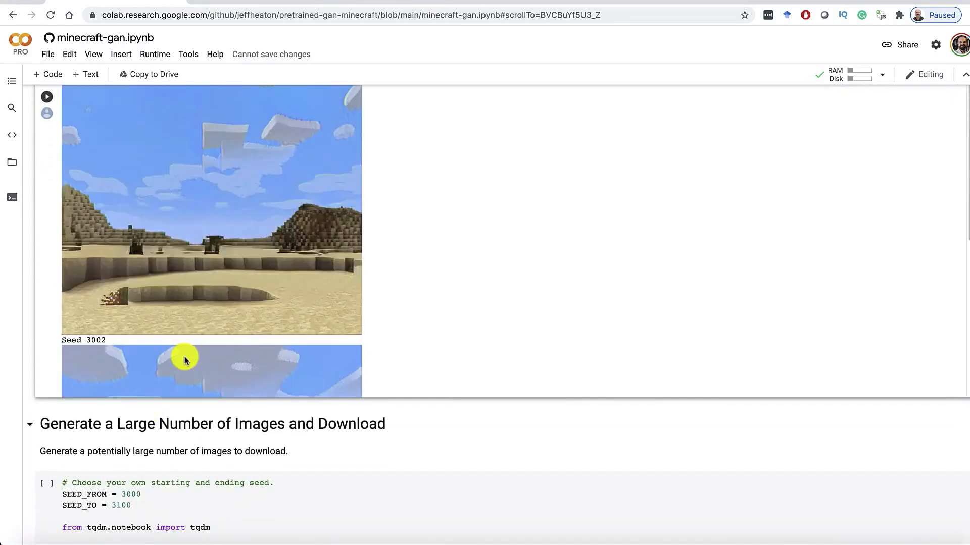
mouse_move(294, 209)
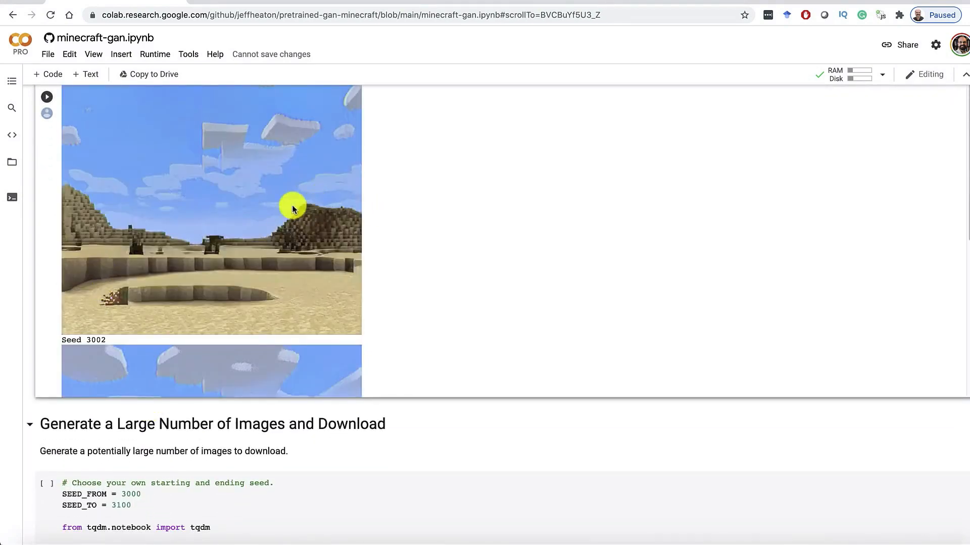
scroll(down, 3)
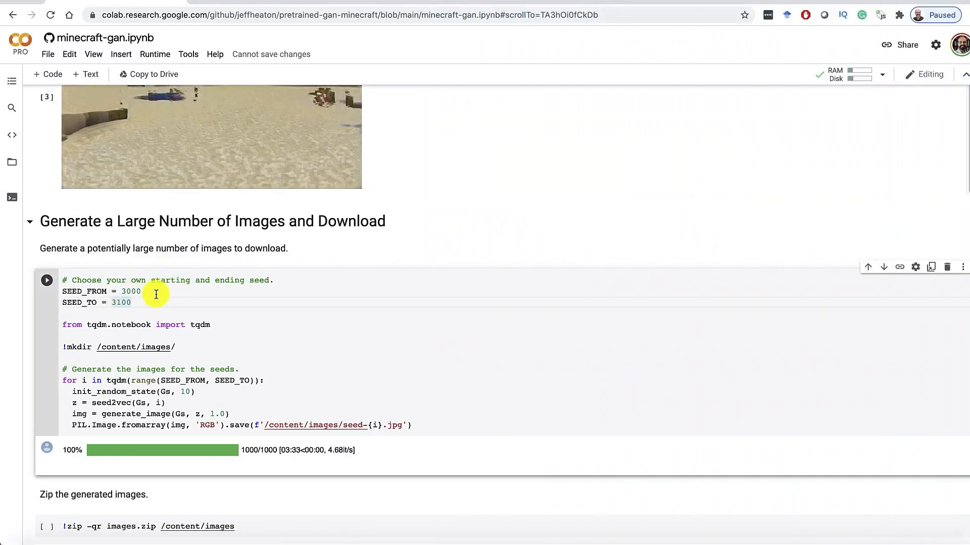
Generate 100 images starting at seed 3000, zip them, and download images.zip
click(47, 280)
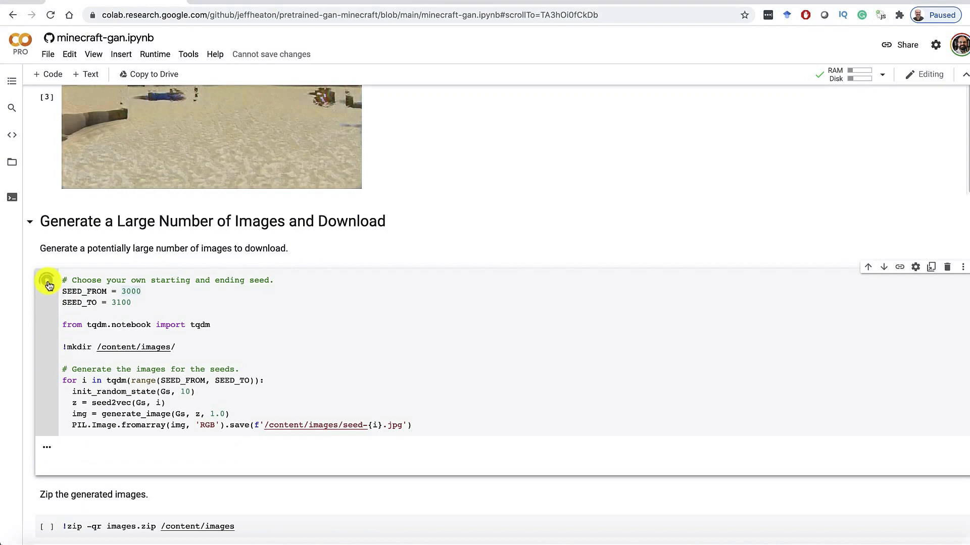
click(46, 280)
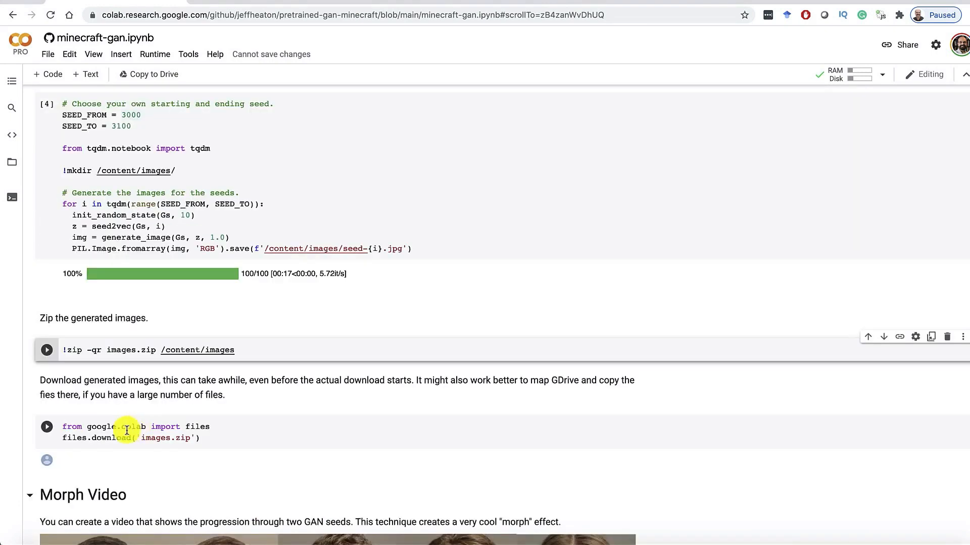
click(46, 350)
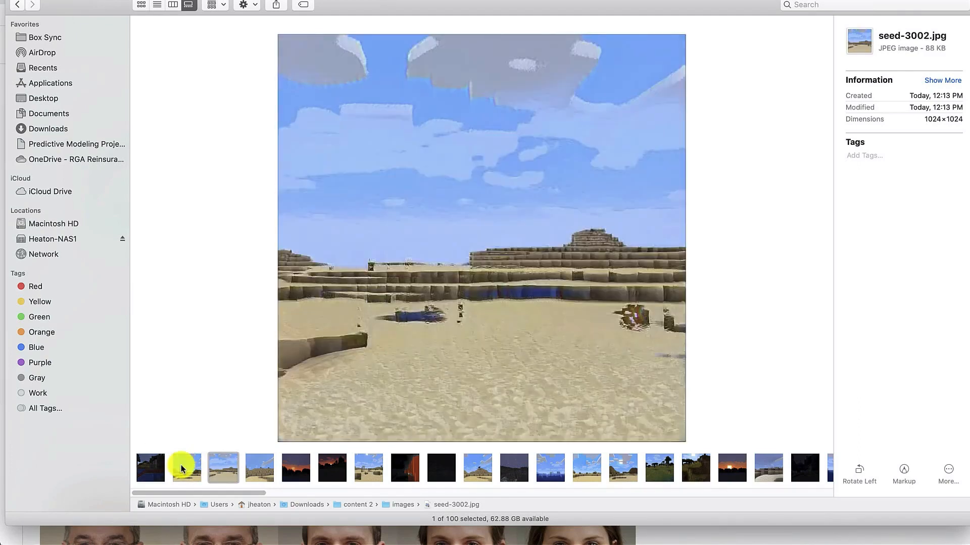
Preview seed images in Finder's gallery view, including seed-3016, seed-3023 and seed-3033
click(367, 467)
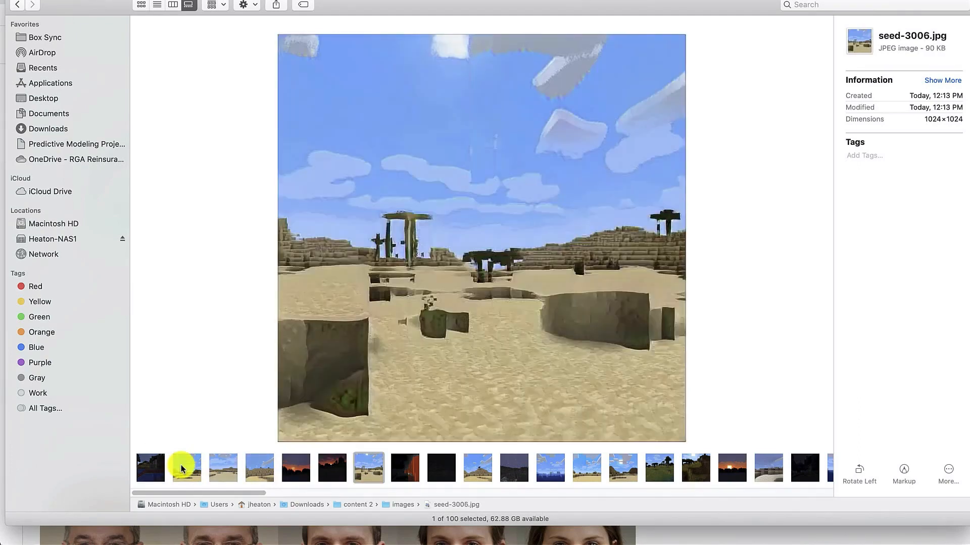
mouse_move(185, 468)
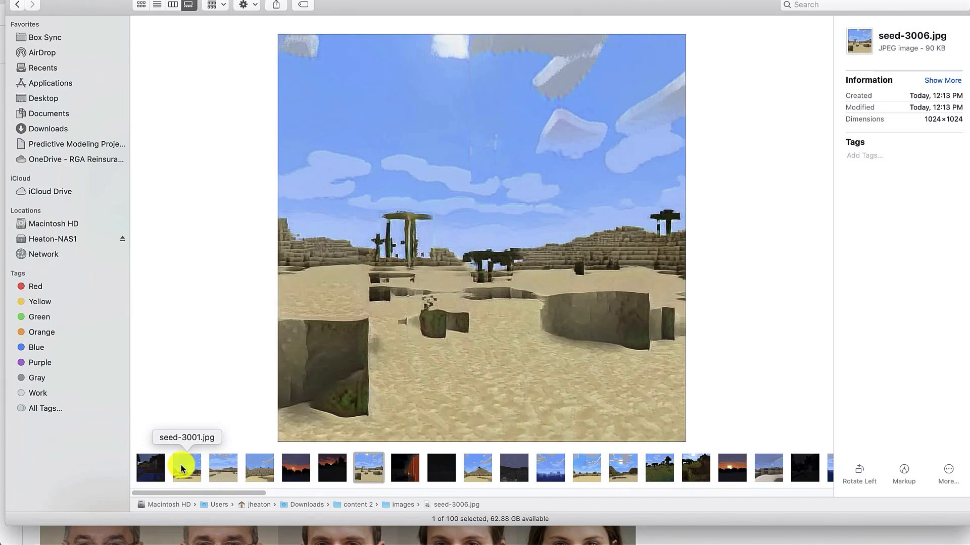
click(405, 467)
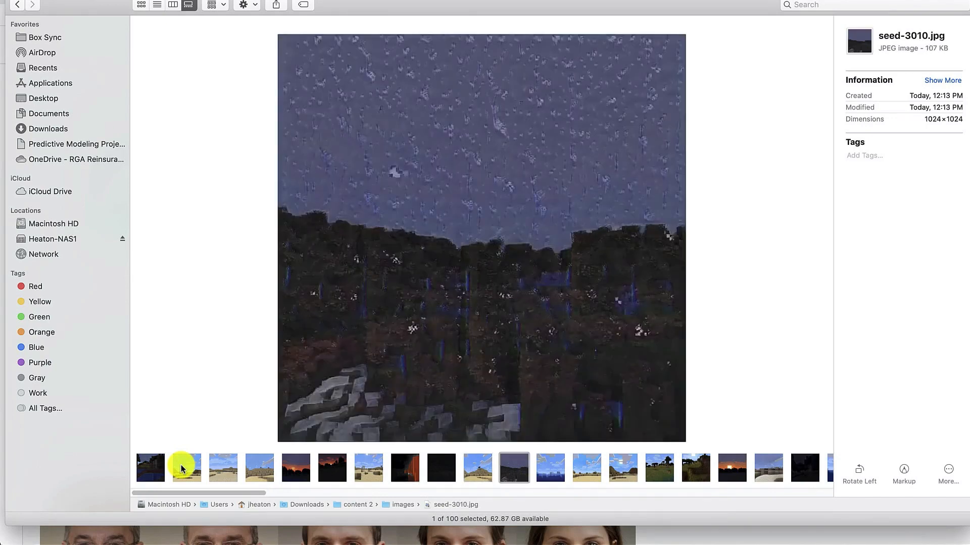
click(549, 468)
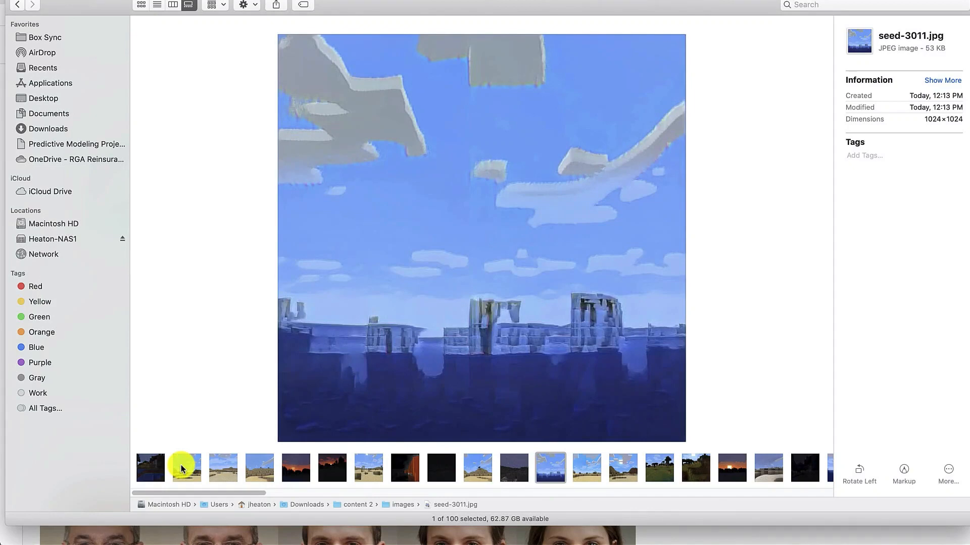
click(622, 468)
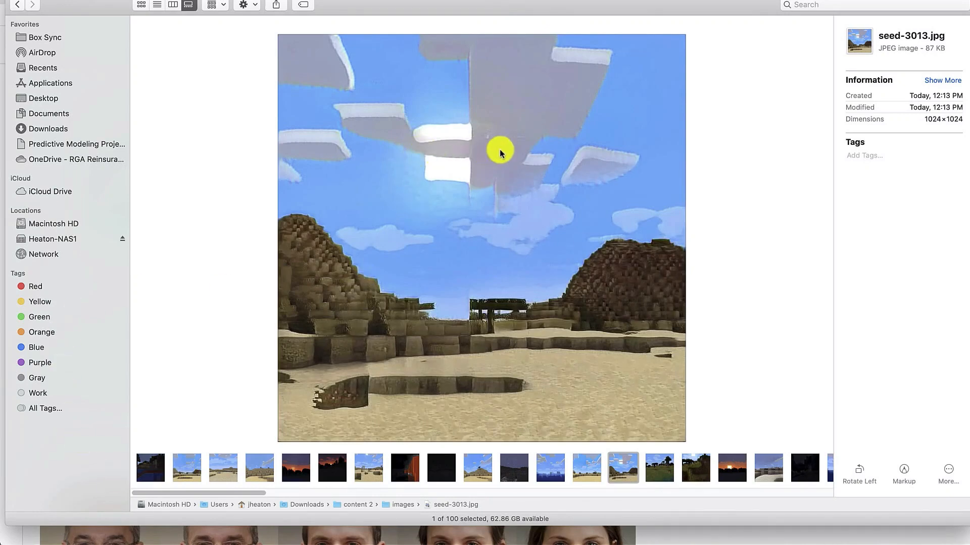
mouse_move(501, 319)
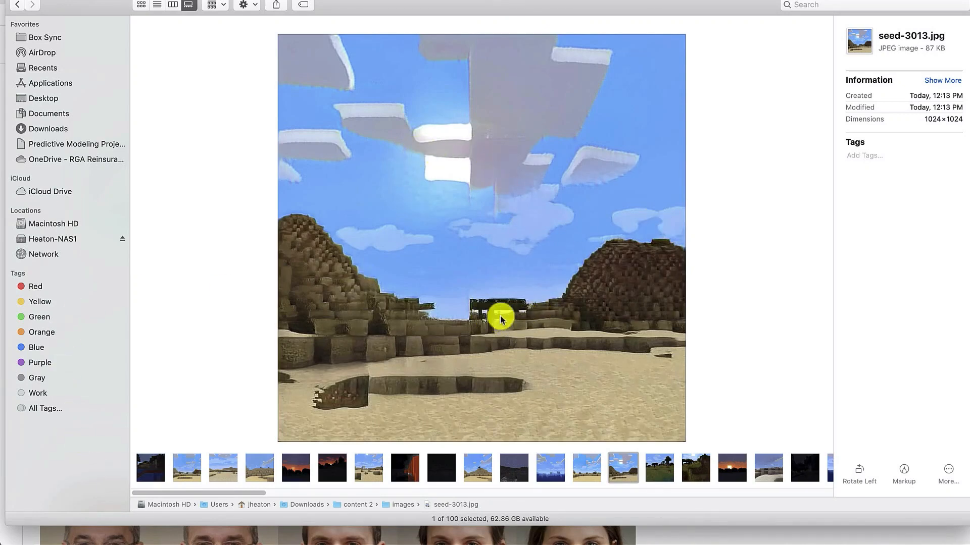
mouse_move(647, 300)
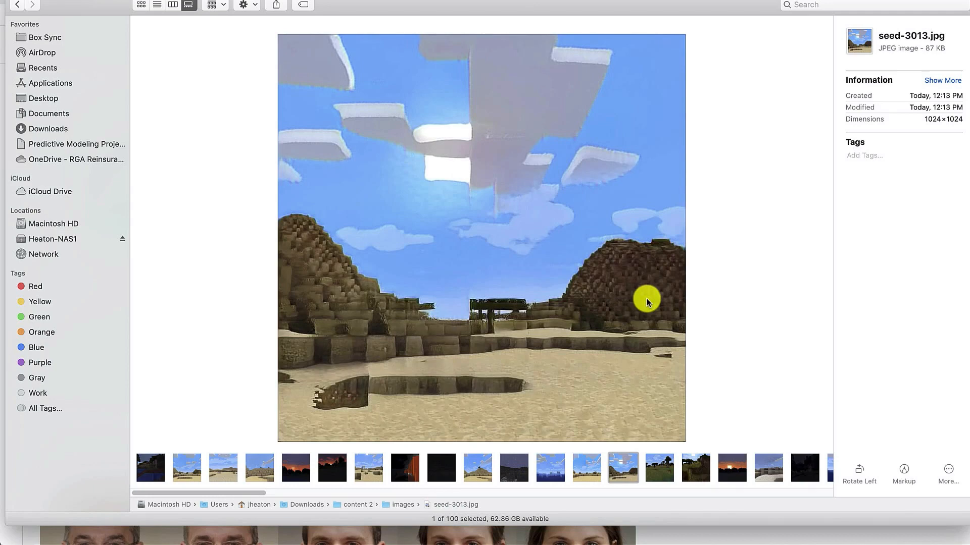
click(732, 468)
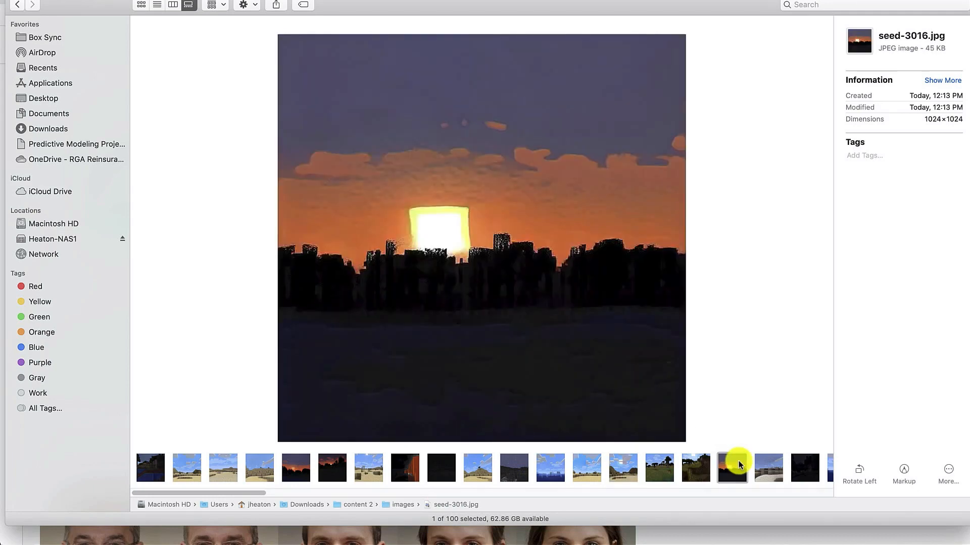
click(768, 468)
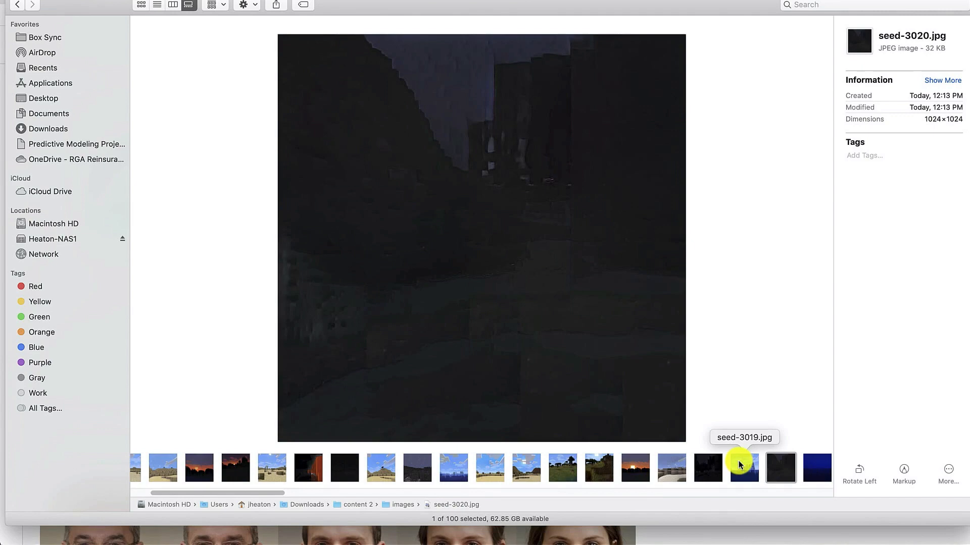
click(815, 468)
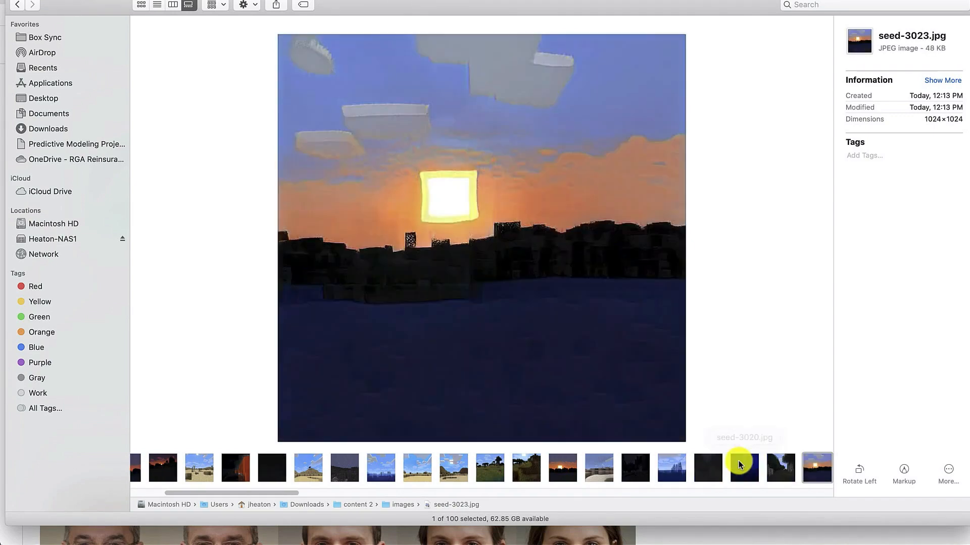
click(780, 467)
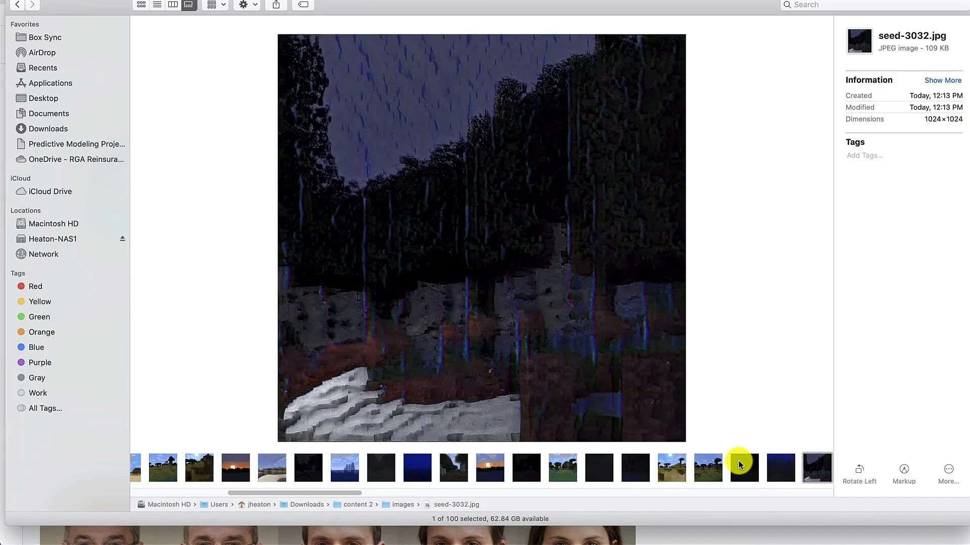
click(780, 468)
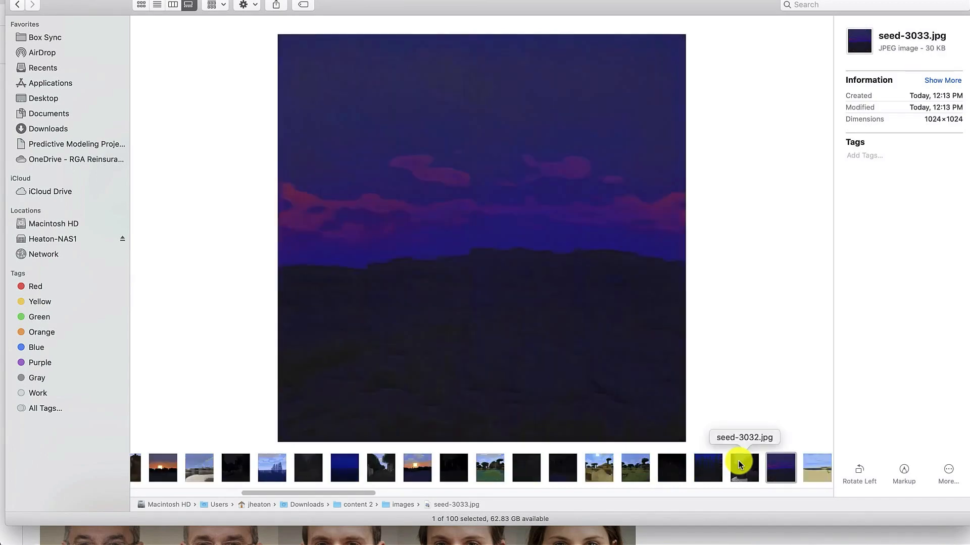
mouse_move(411, 543)
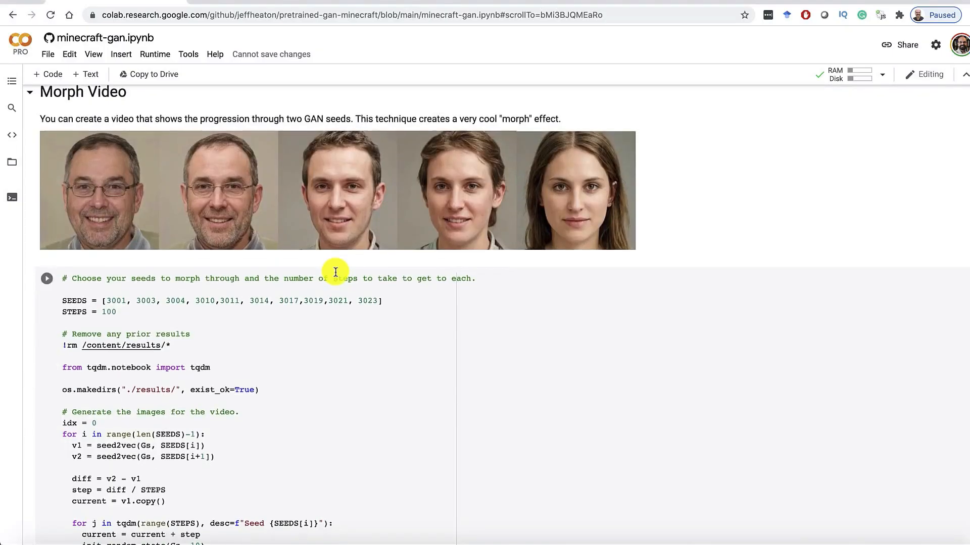
Select the SEEDS list in the Morph Video cell and run it
scroll(down, 3)
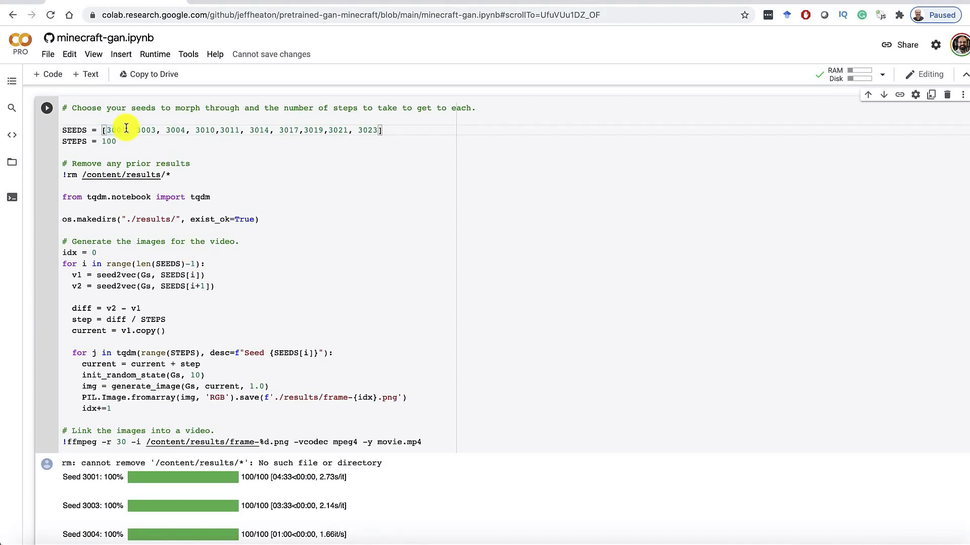
drag(105, 130, 358, 140)
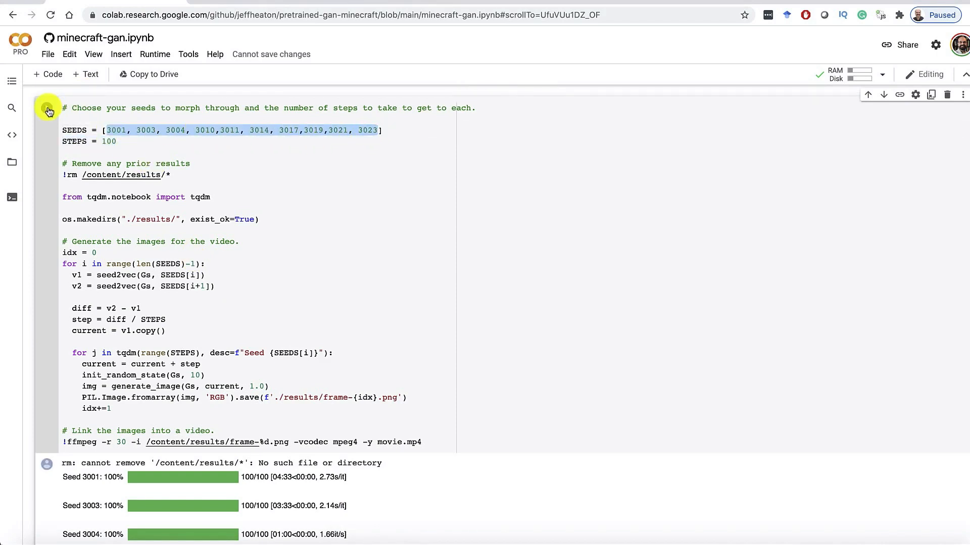
click(47, 108)
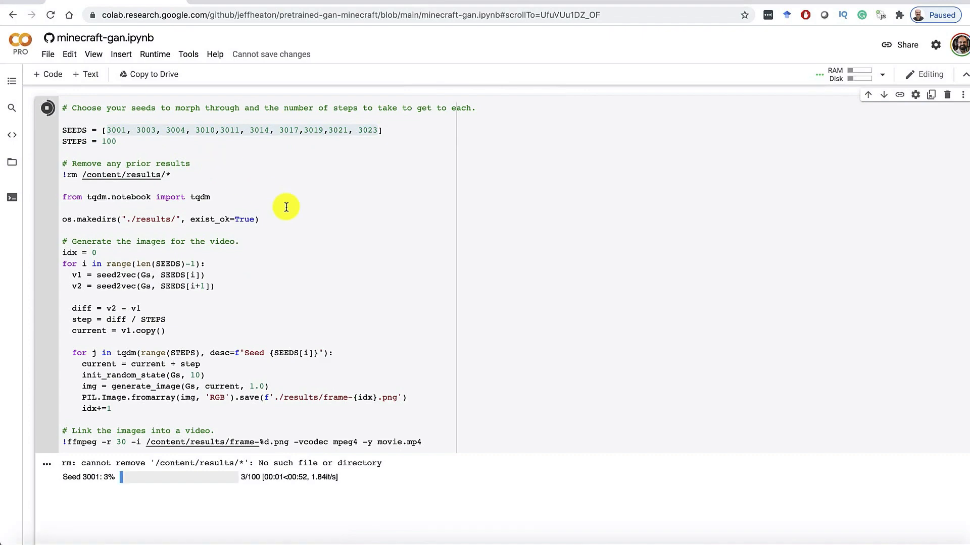
mouse_move(314, 234)
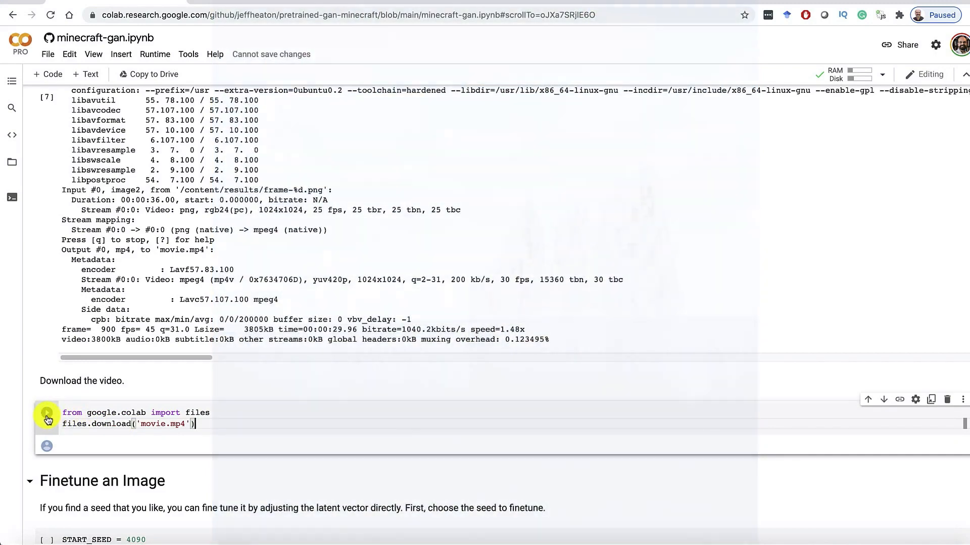
Download movie.mp4 from Colab and open it from the download bar
click(47, 412)
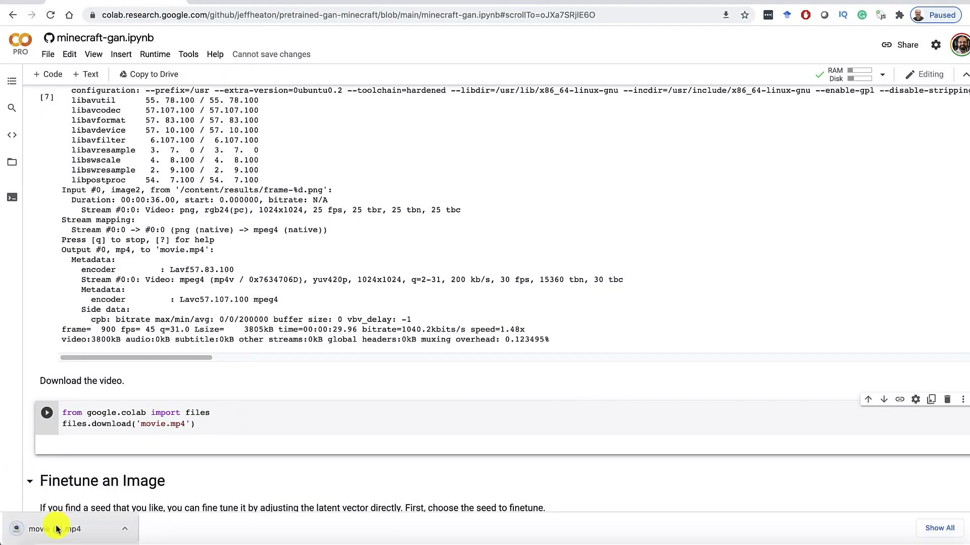
click(47, 529)
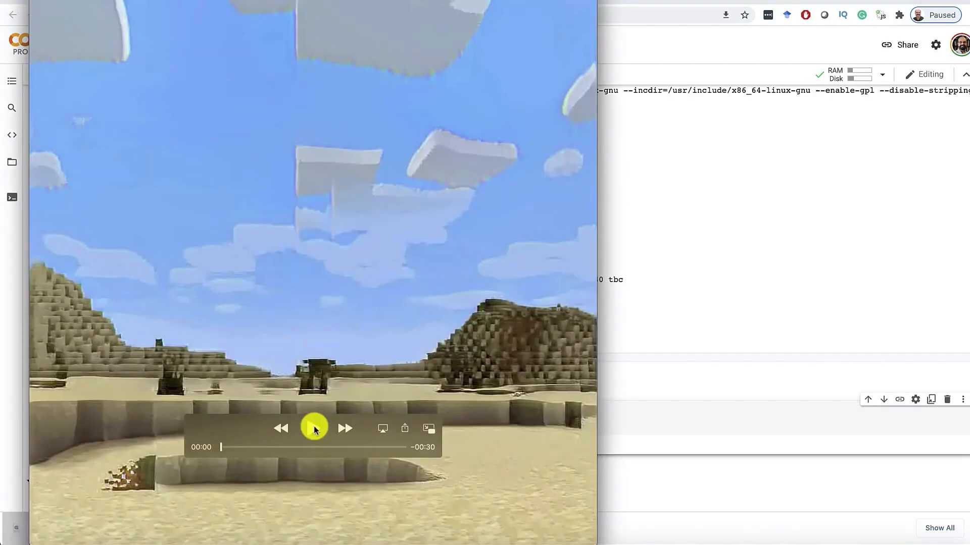
Start playback of the Minecraft morph video in QuickTime Player
click(312, 427)
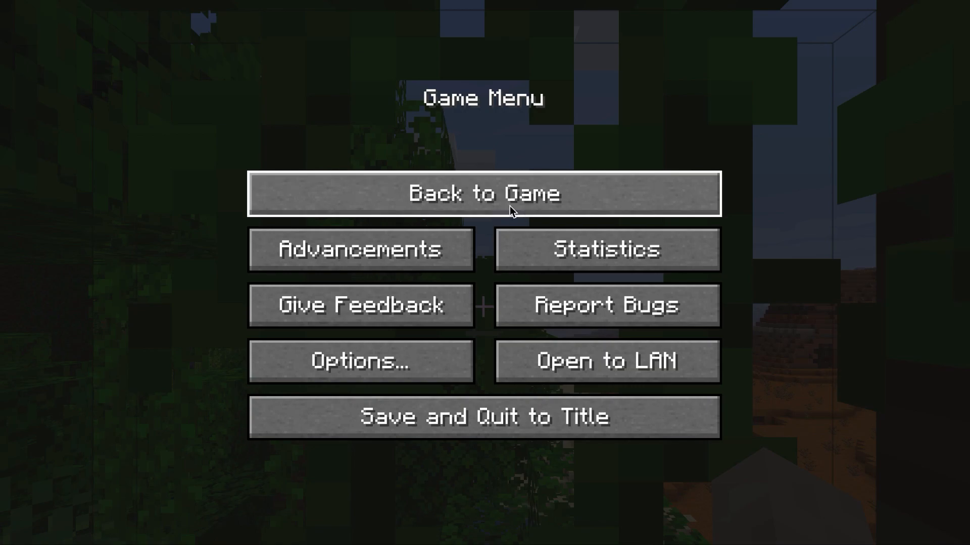
Return from the Minecraft Game Menu to the bamboo jungle by the lake
click(484, 193)
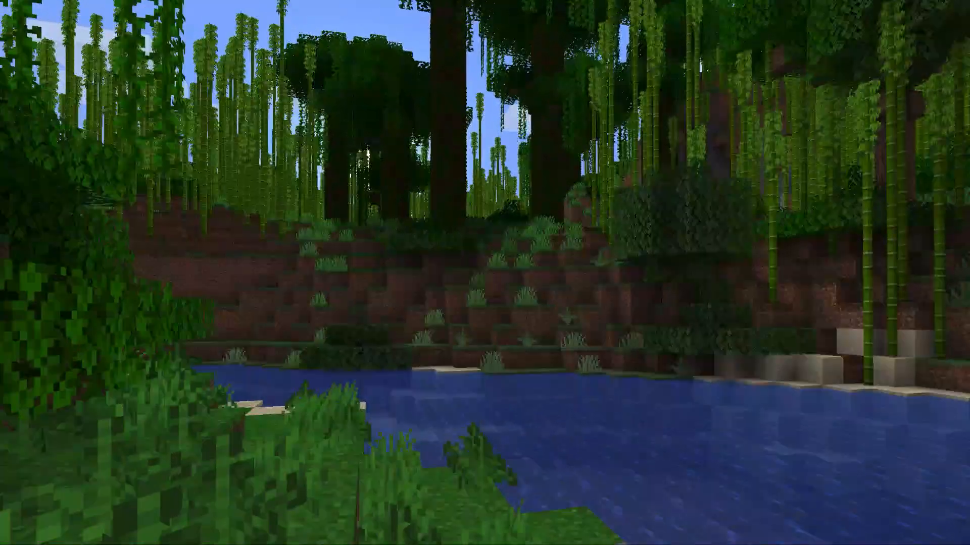
mouse_move(485, 273)
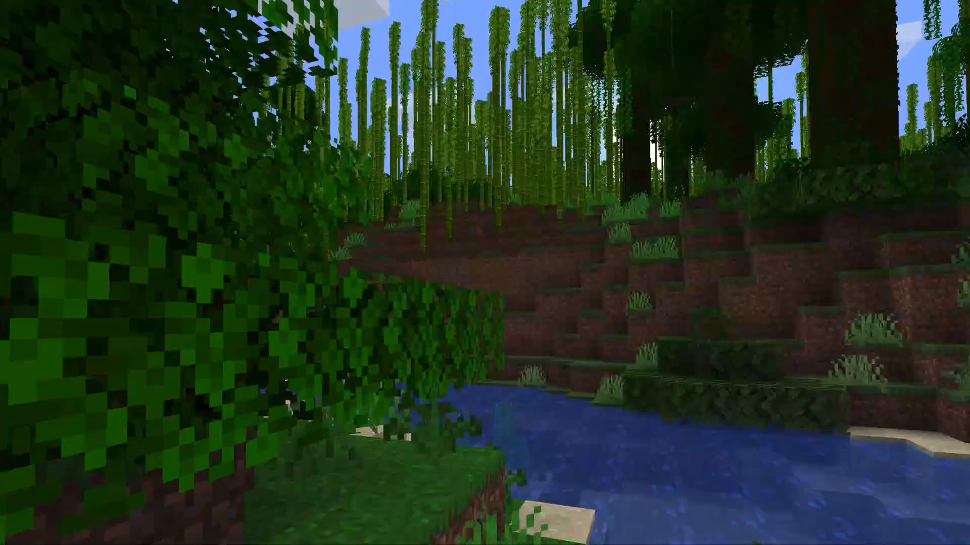
mouse_move(485, 273)
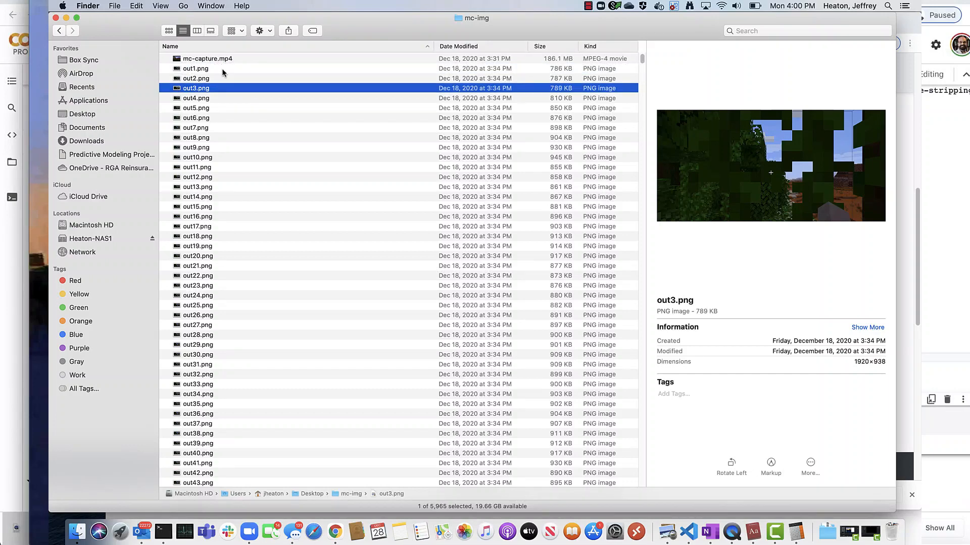
Preview frames out3, out22, out31, out44 and out55 in mc-img, scrolling onward toward out89
click(197, 187)
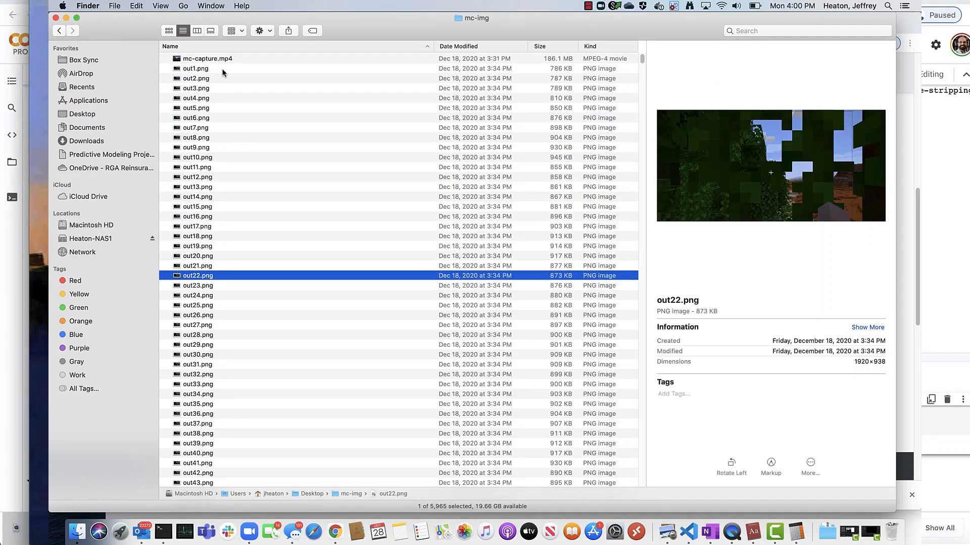
click(197, 365)
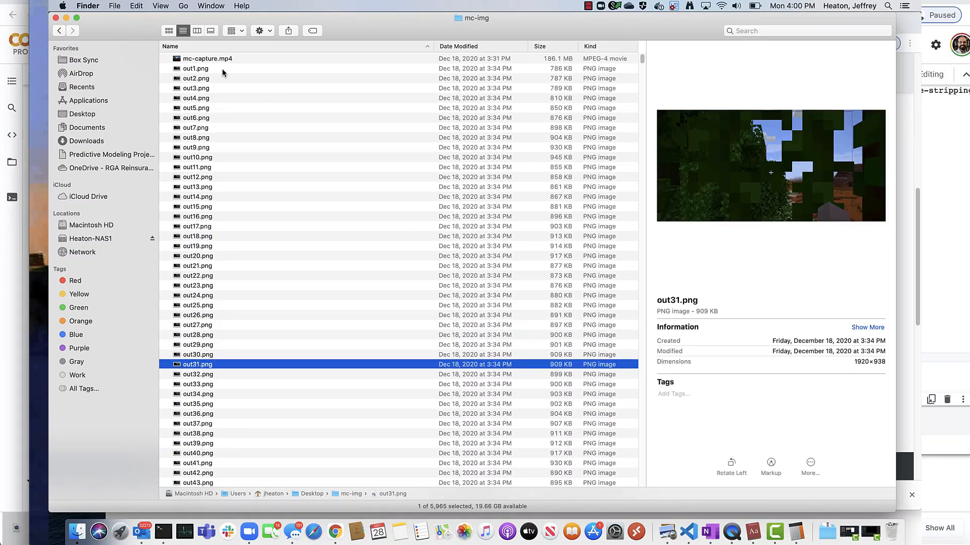
click(197, 453)
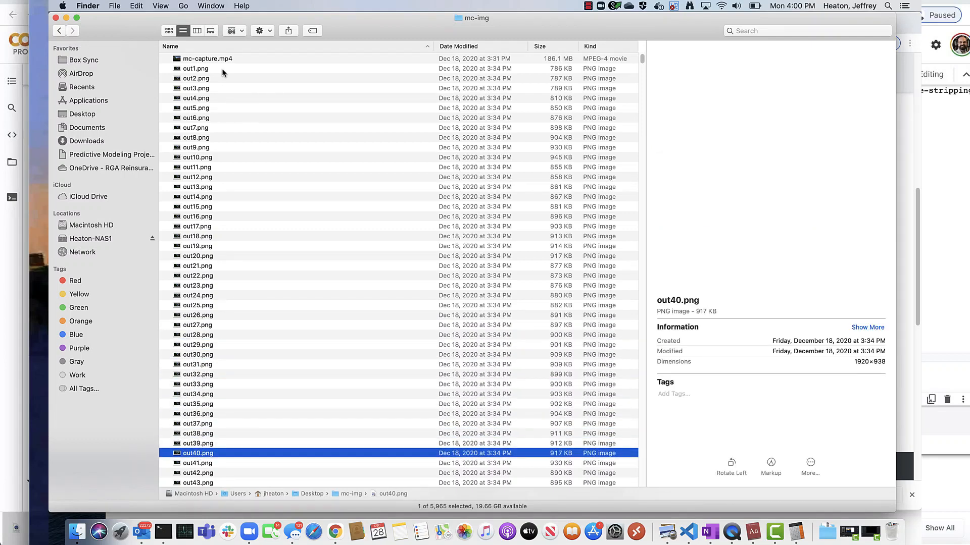
scroll(down, 3)
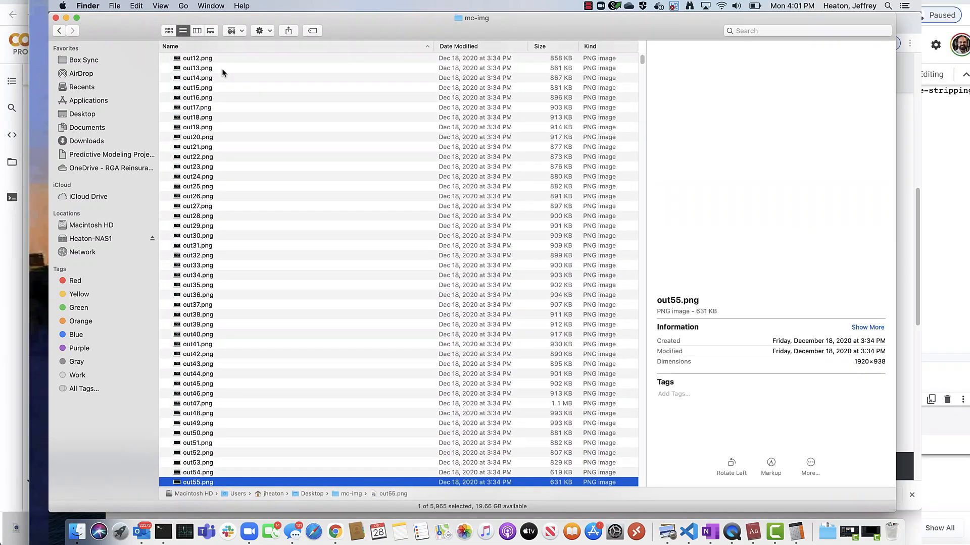
scroll(down, 3)
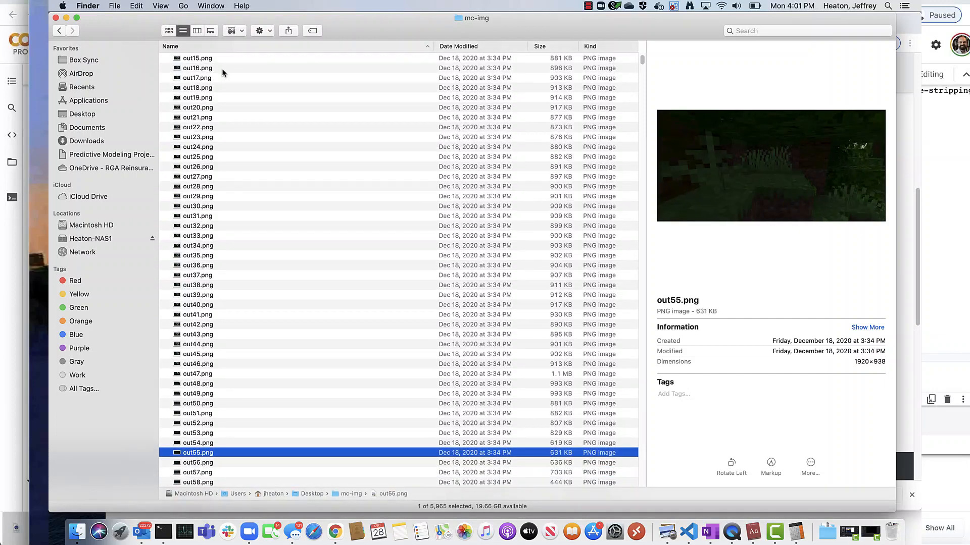
click(198, 344)
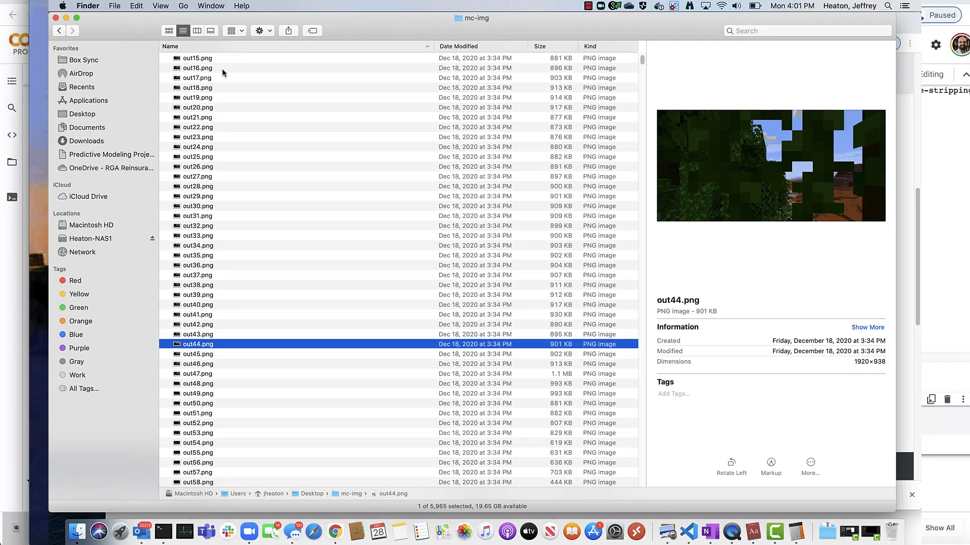
click(198, 453)
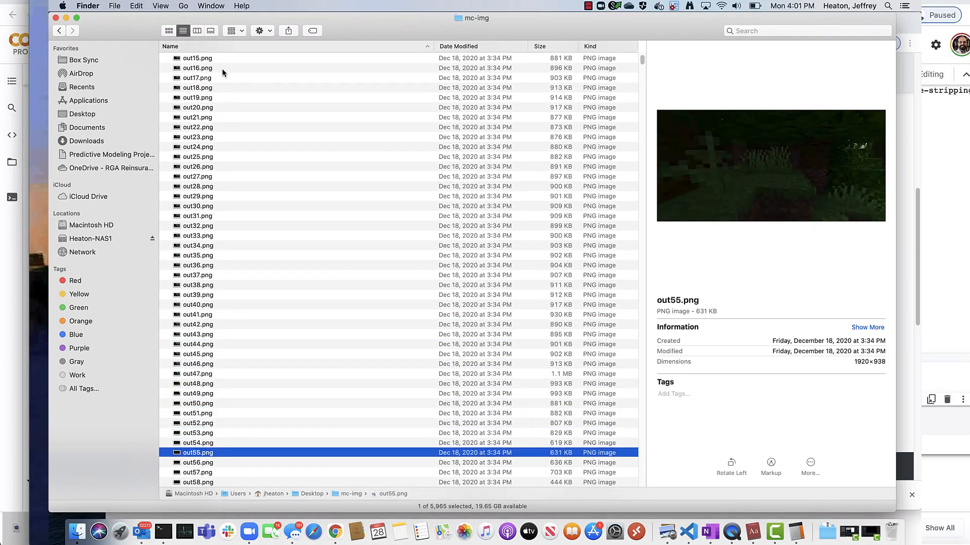
scroll(down, 3)
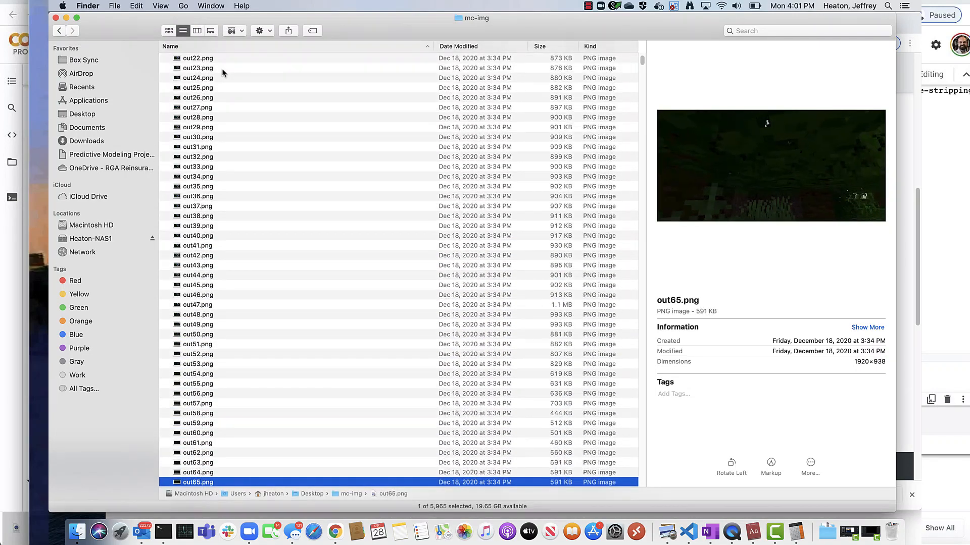
scroll(down, 3)
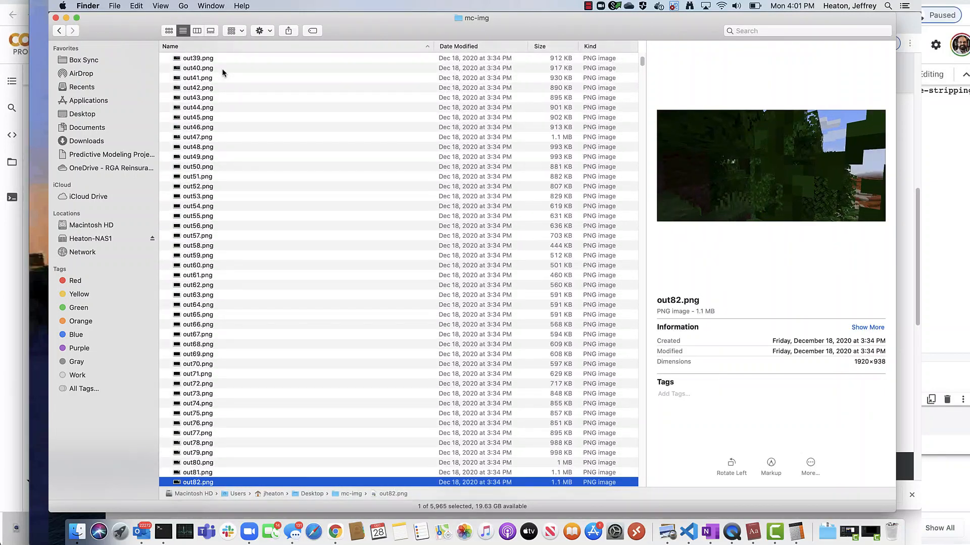
scroll(down, 3)
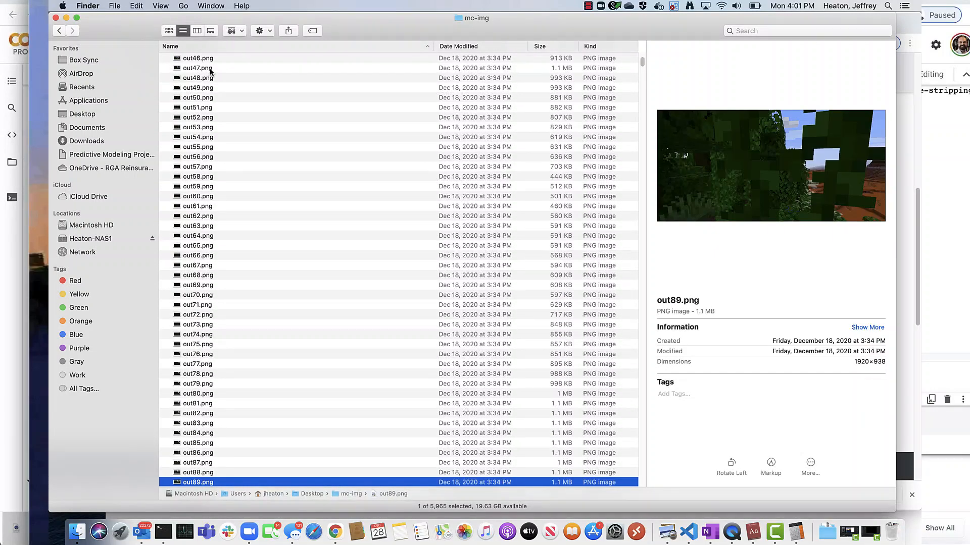
click(592, 6)
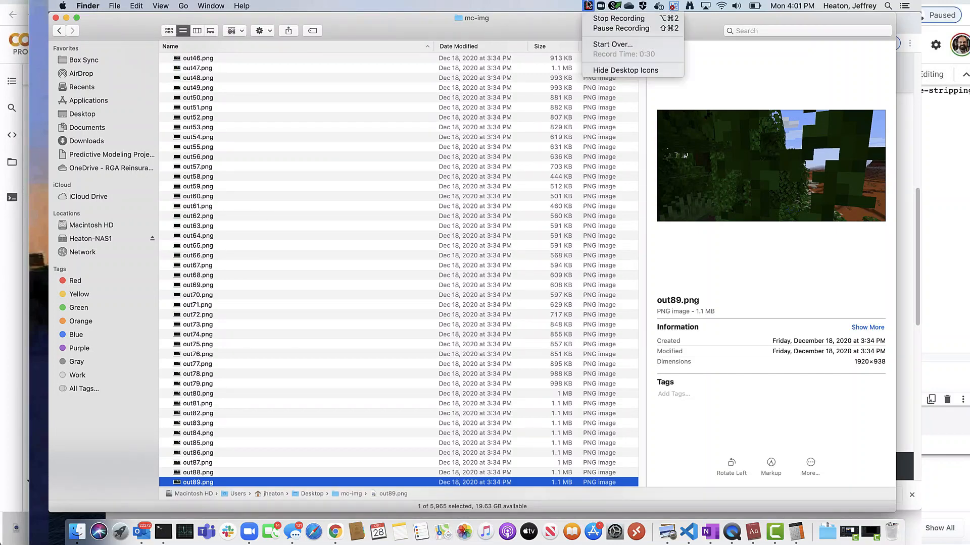